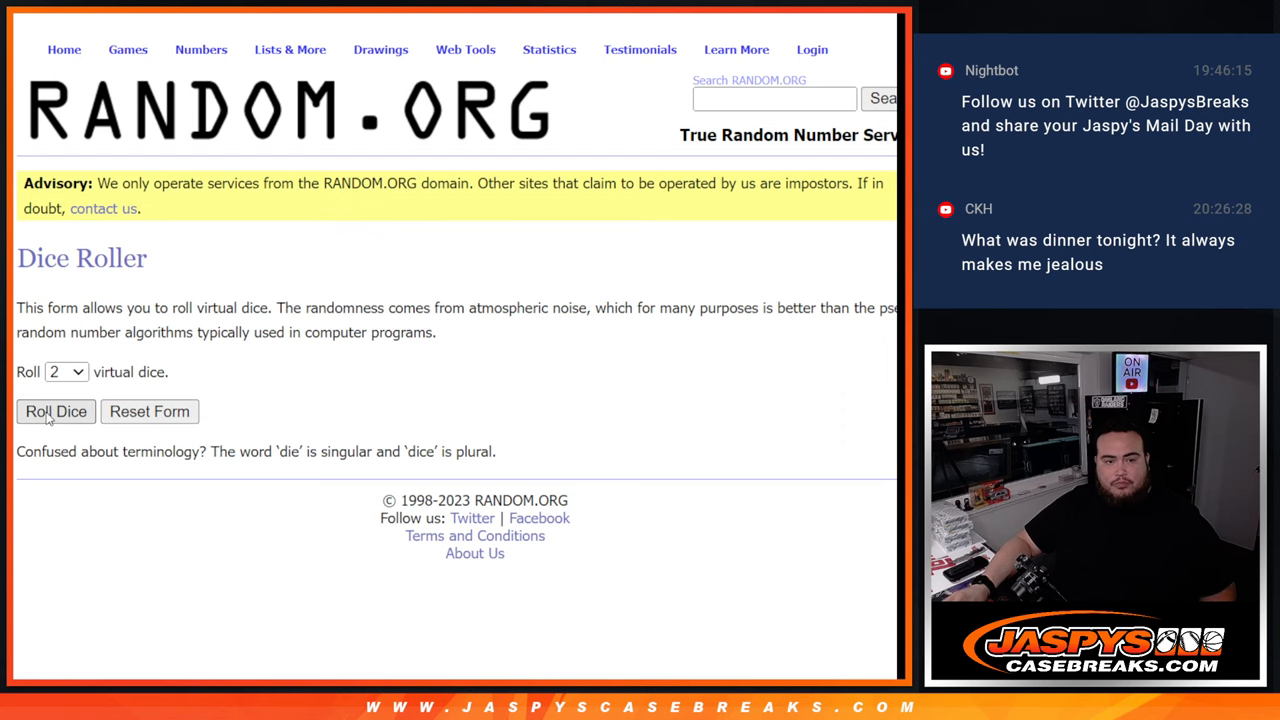
Review the 30 shuffled break names and select the full result list for copying.
click(56, 412)
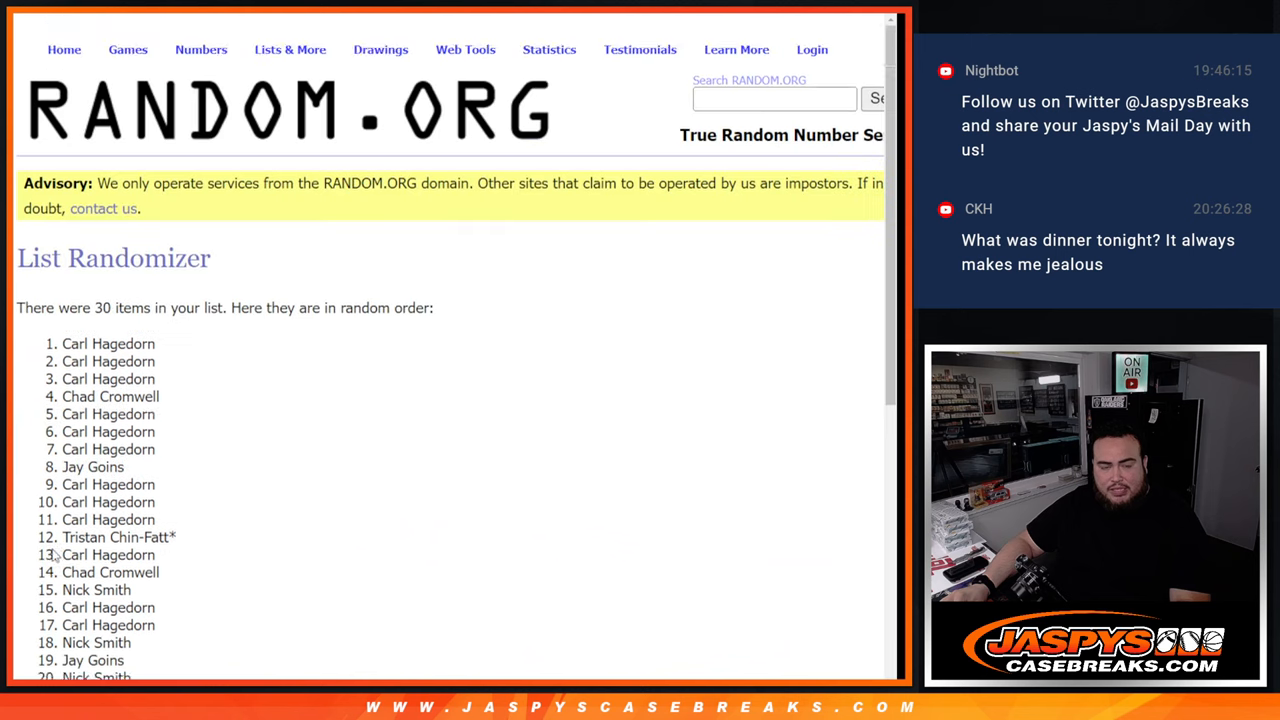
scroll(down, 3)
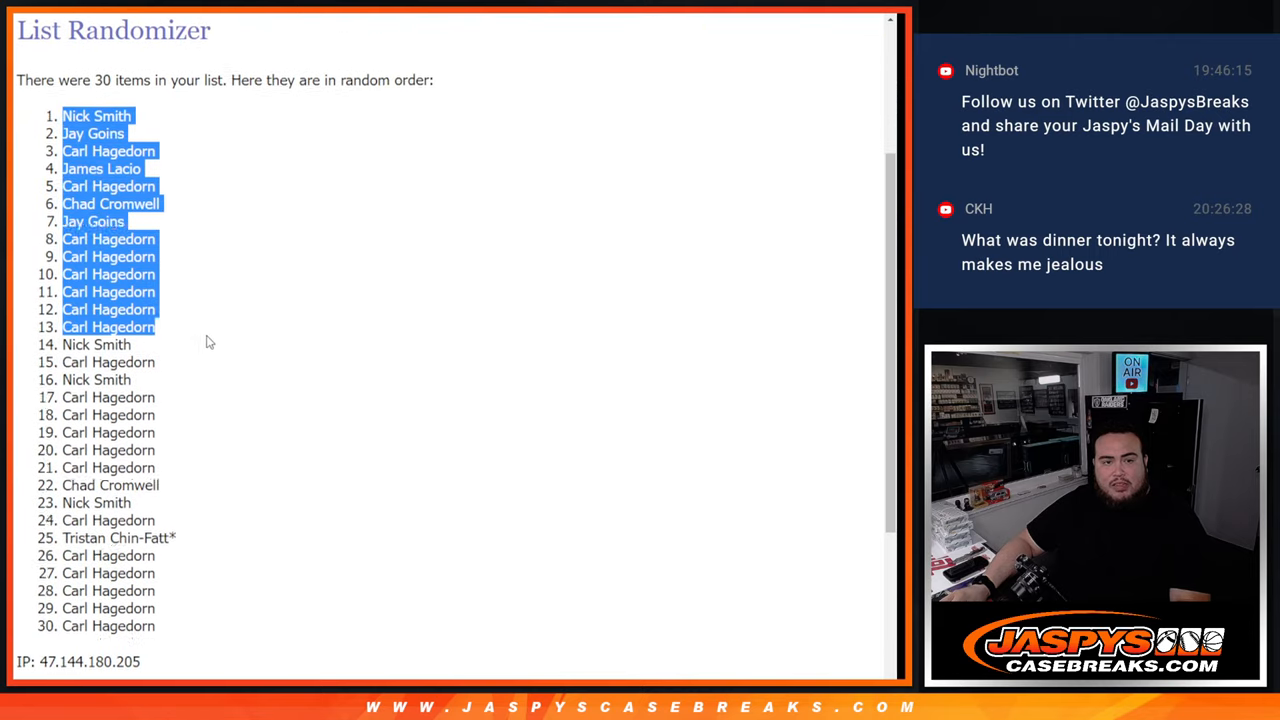
scroll(down, 3)
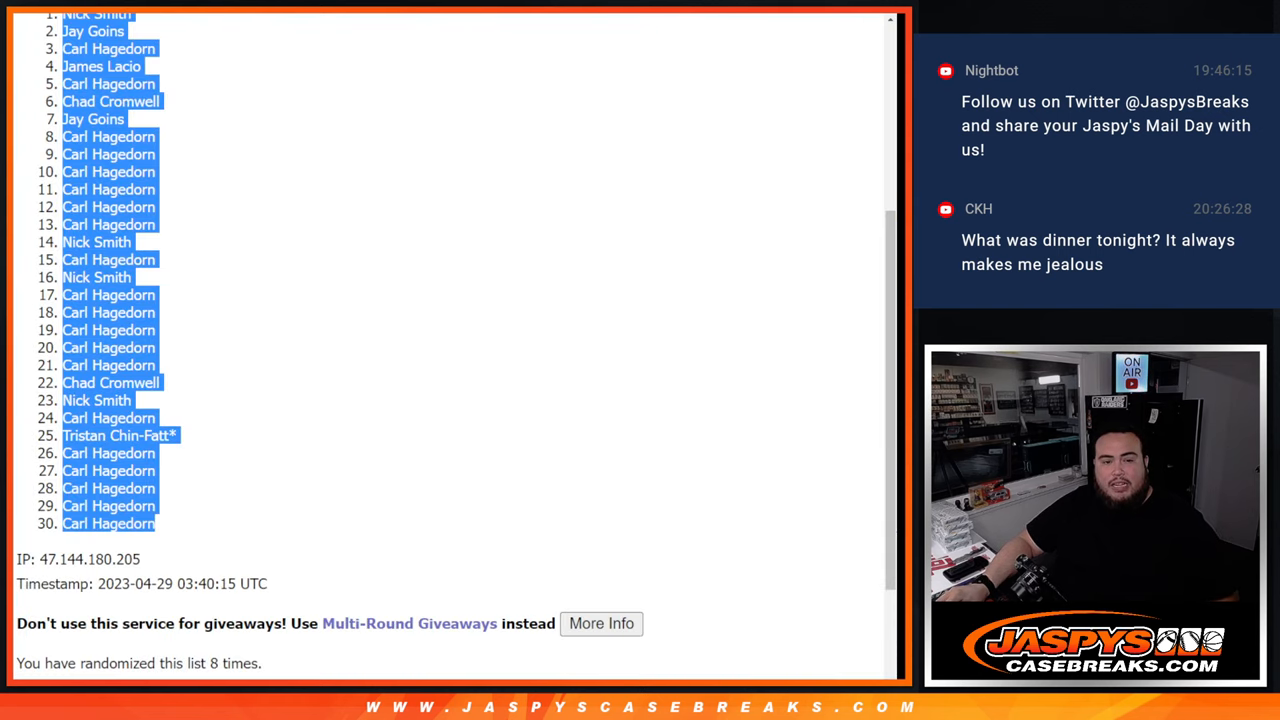
Randomize the 30 NBA teams and scroll through the shuffled result.
click(64, 548)
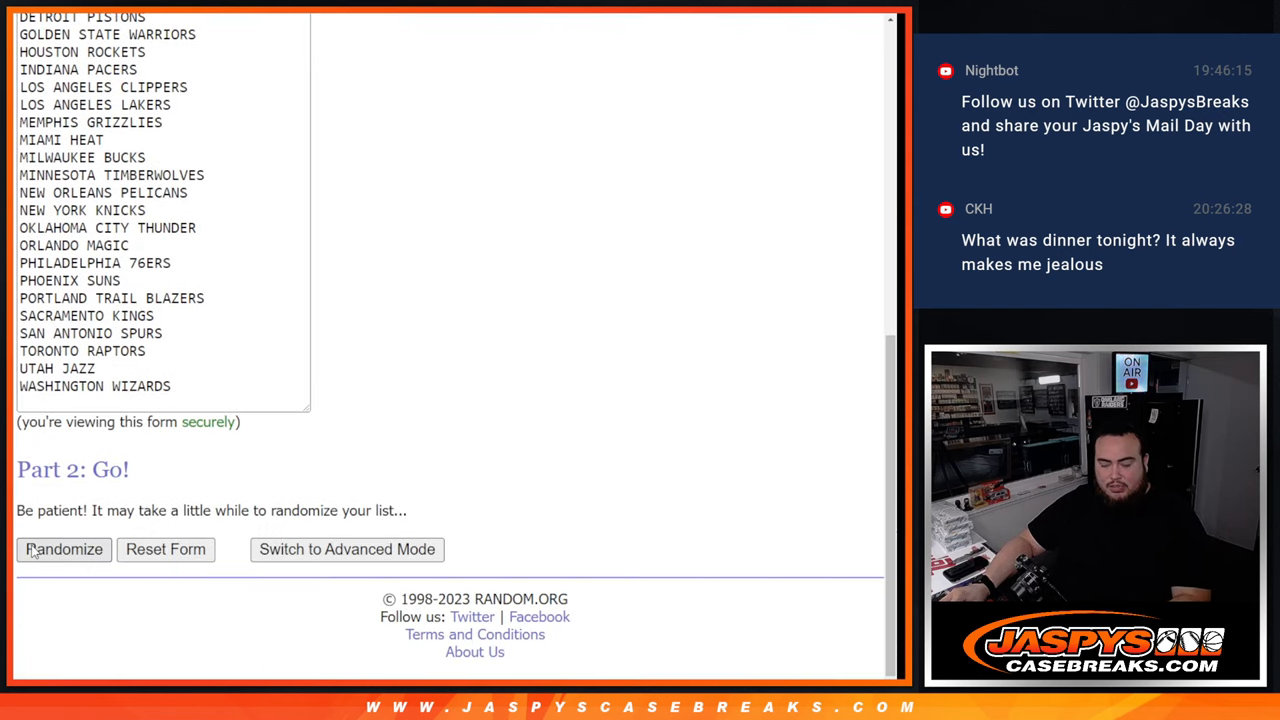
click(64, 548)
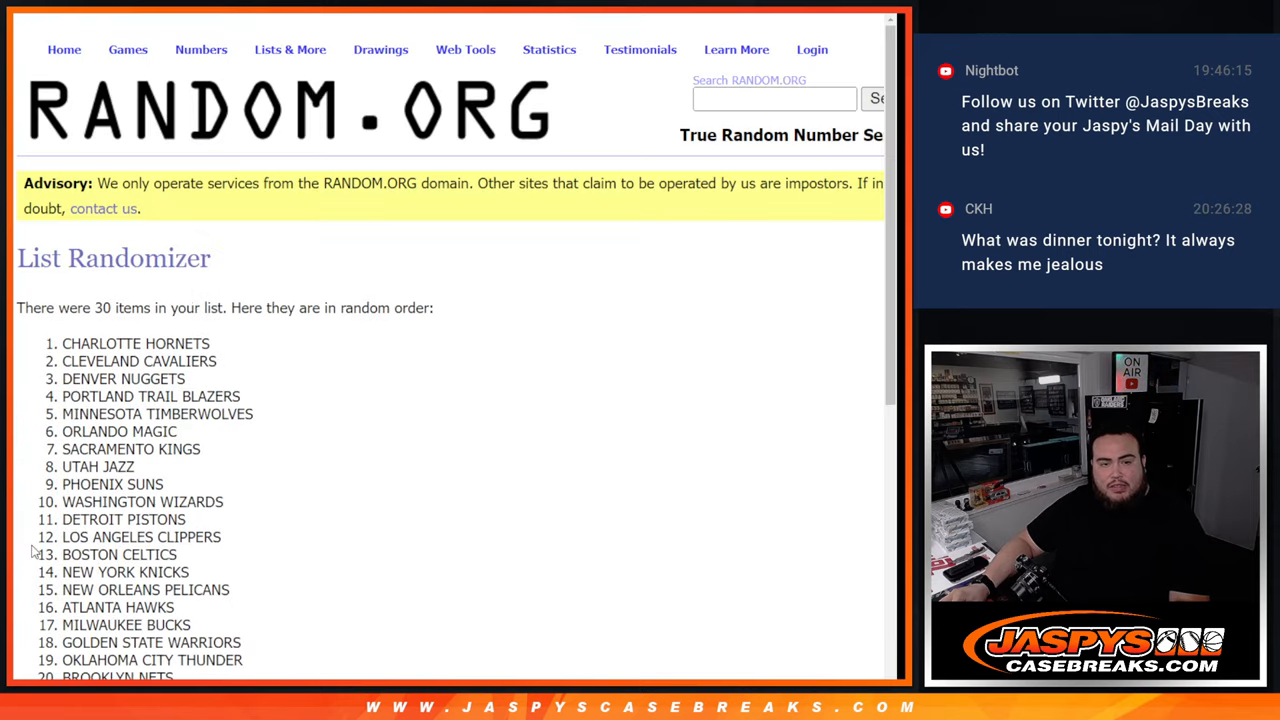
scroll(down, 3)
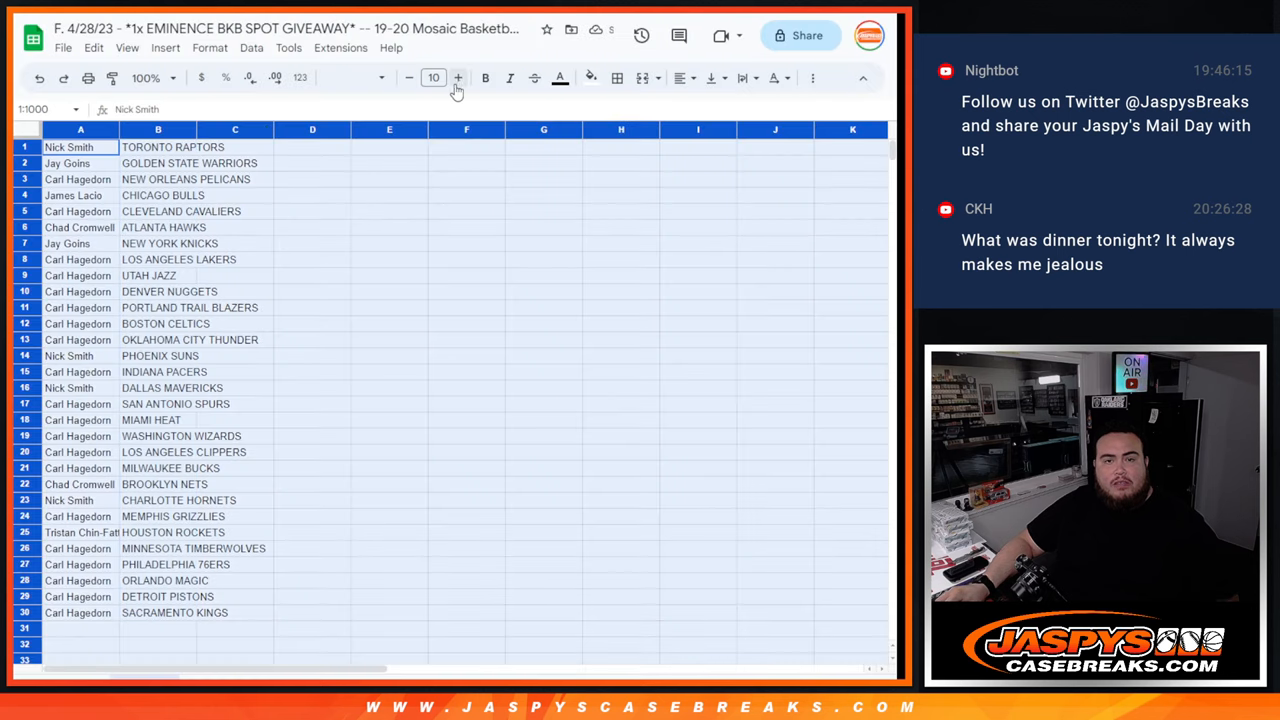
Paste the names beside the teams and bring up File > Print for the pairings.
click(456, 78)
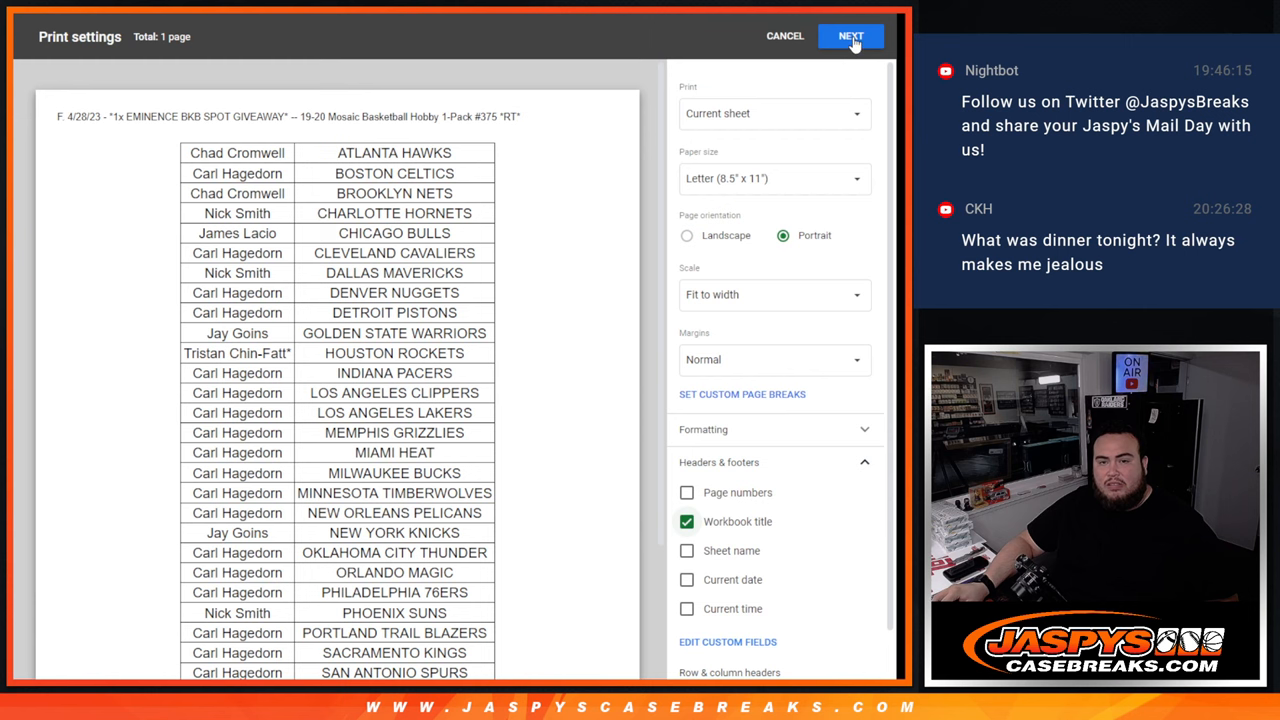
Continue through Print settings to print the name-and-team pairings sheet.
click(850, 36)
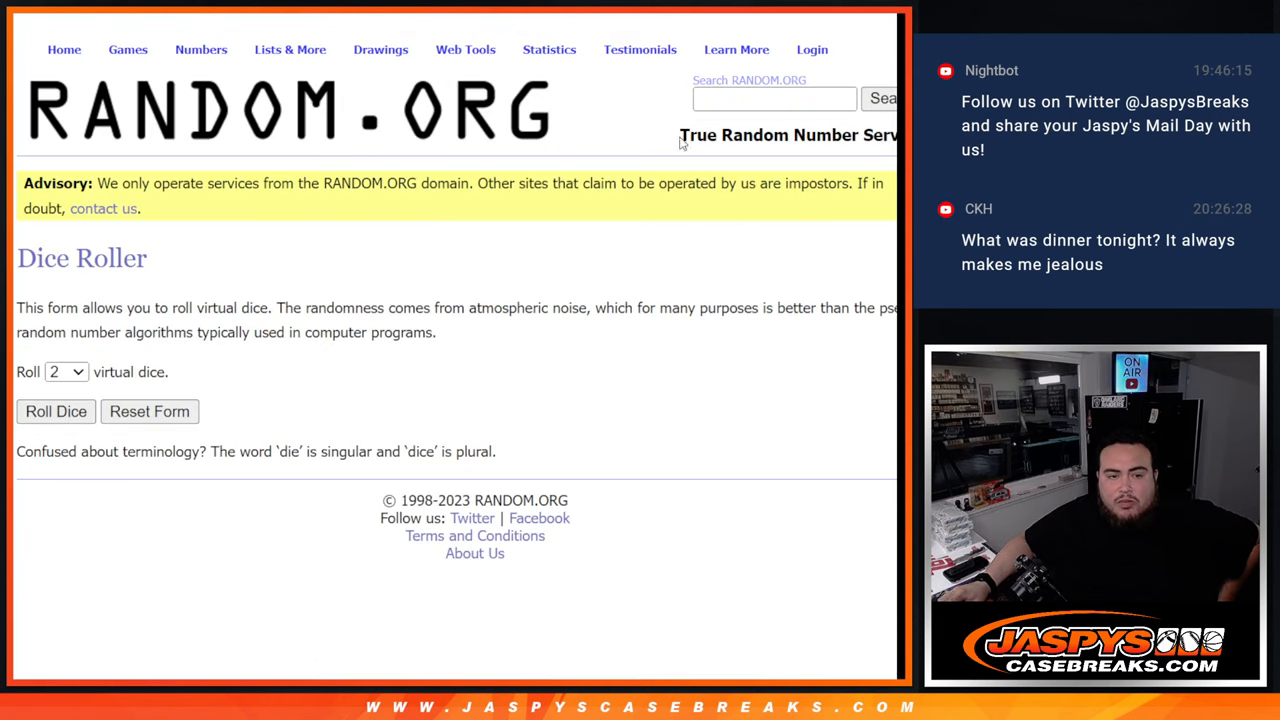
click(56, 412)
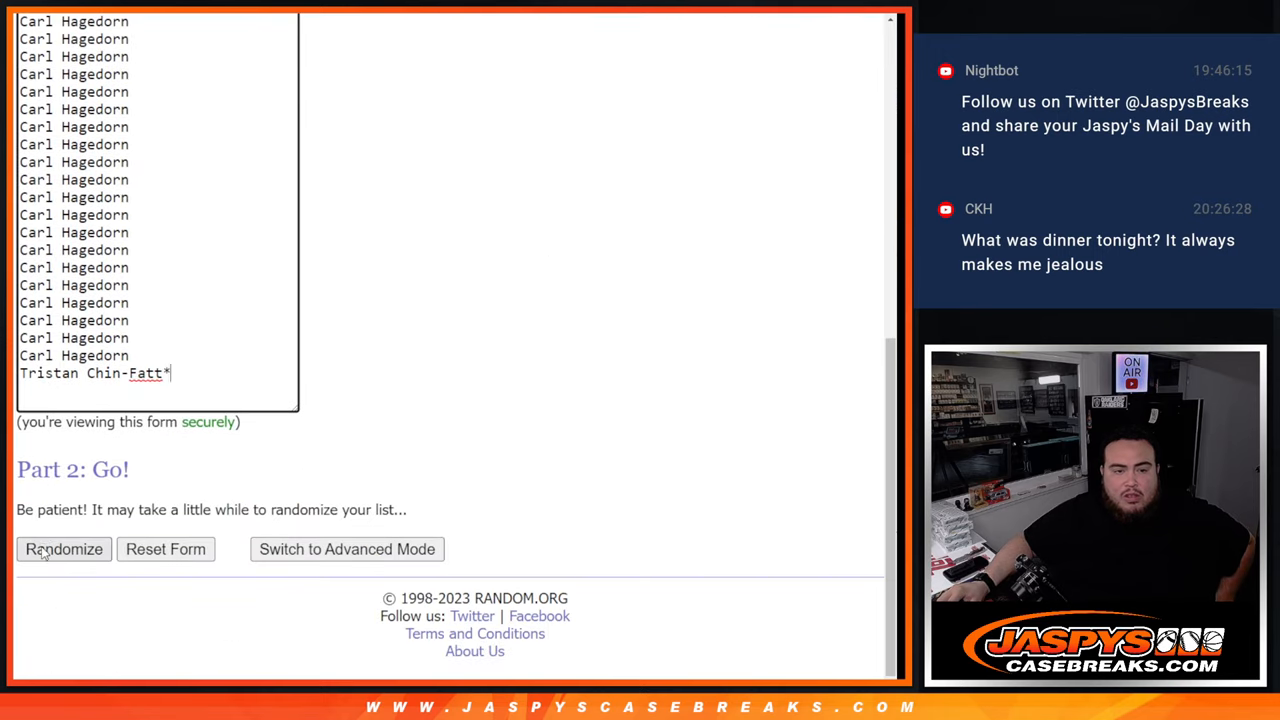
click(64, 548)
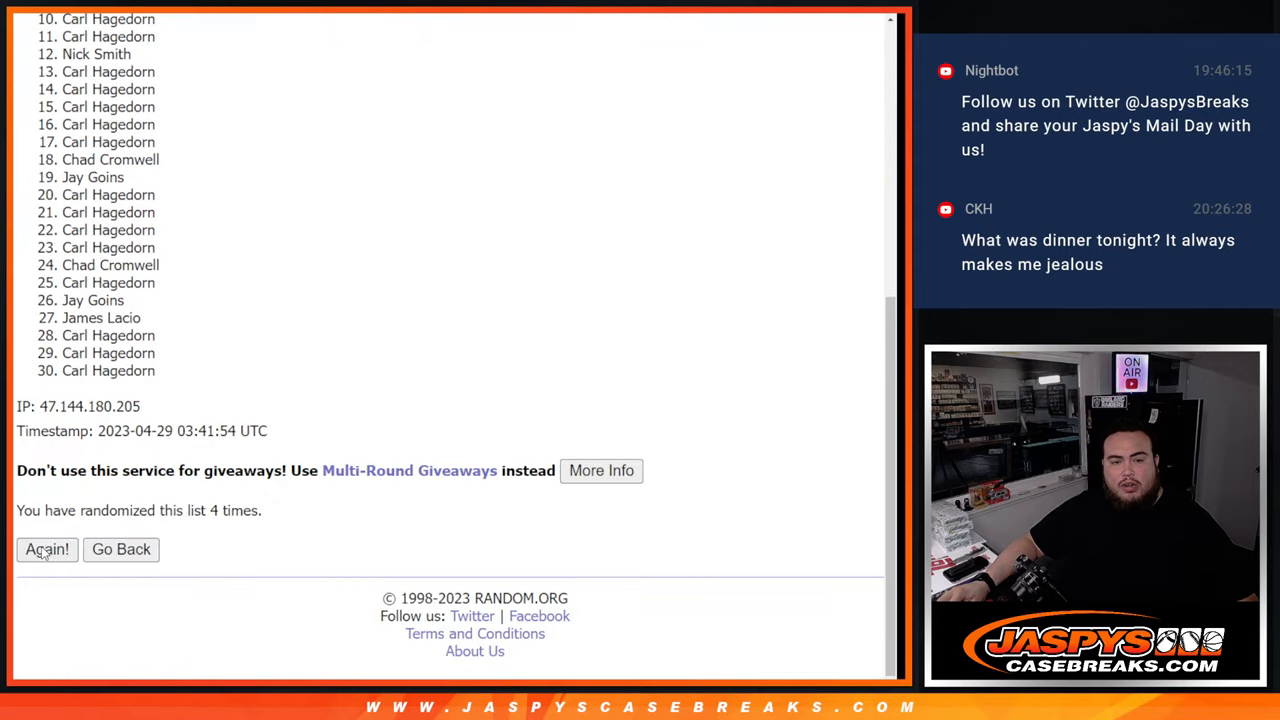
click(46, 548)
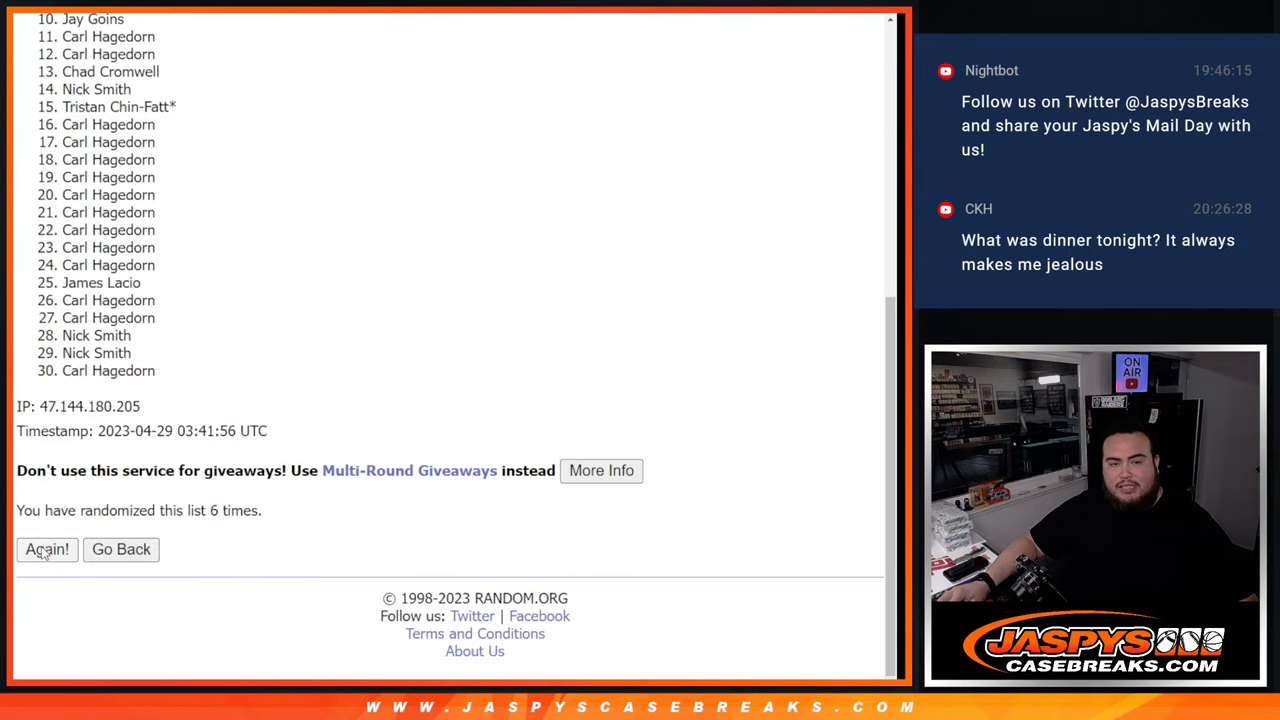
click(48, 548)
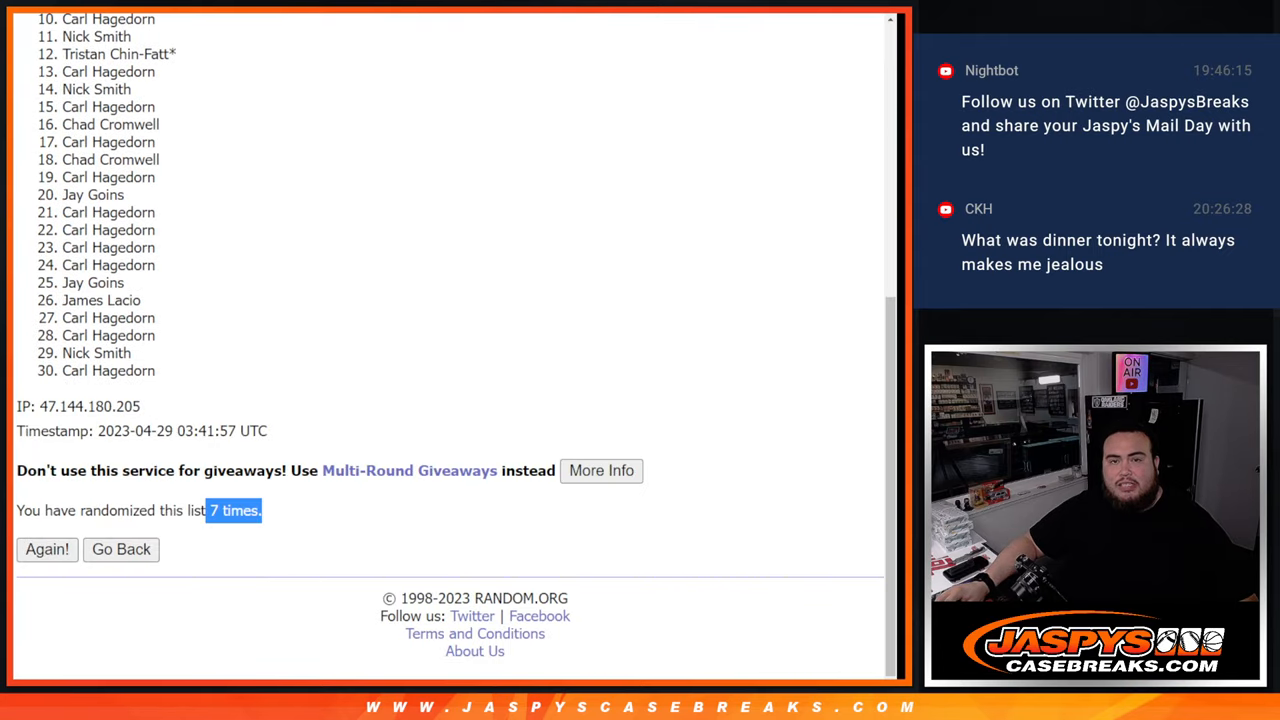
mouse_move(880, 438)
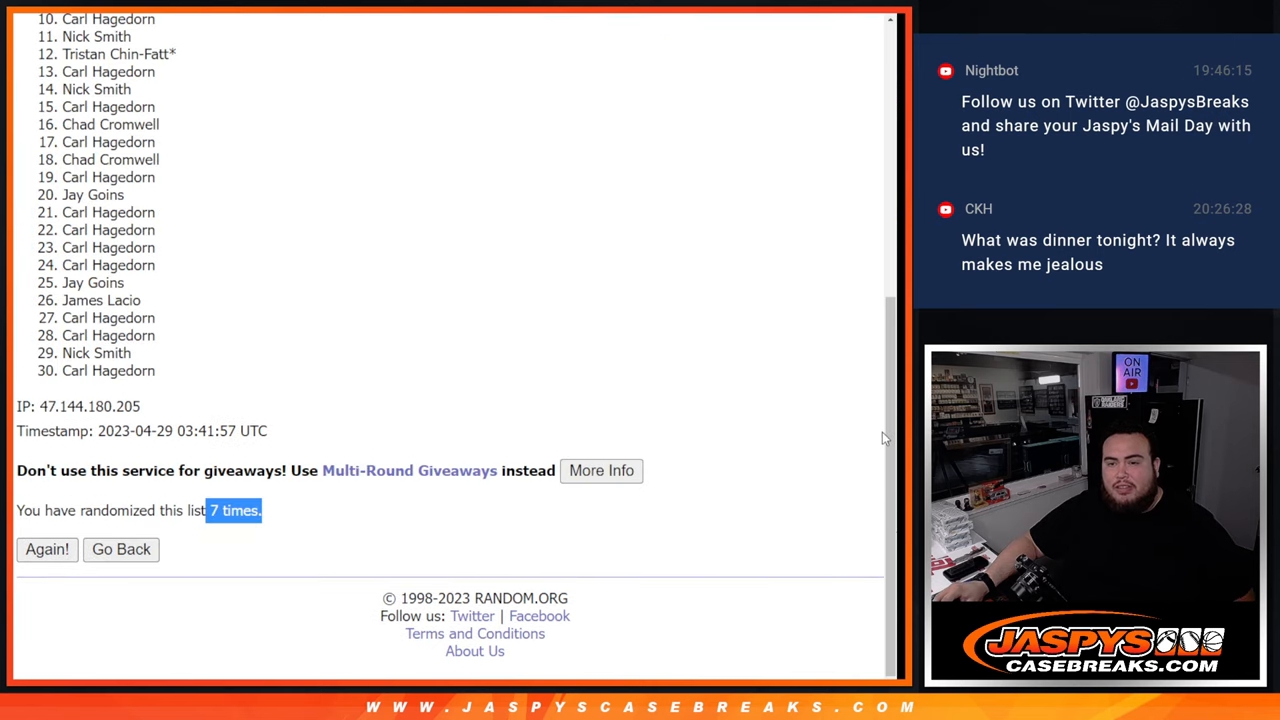
scroll(up, 3)
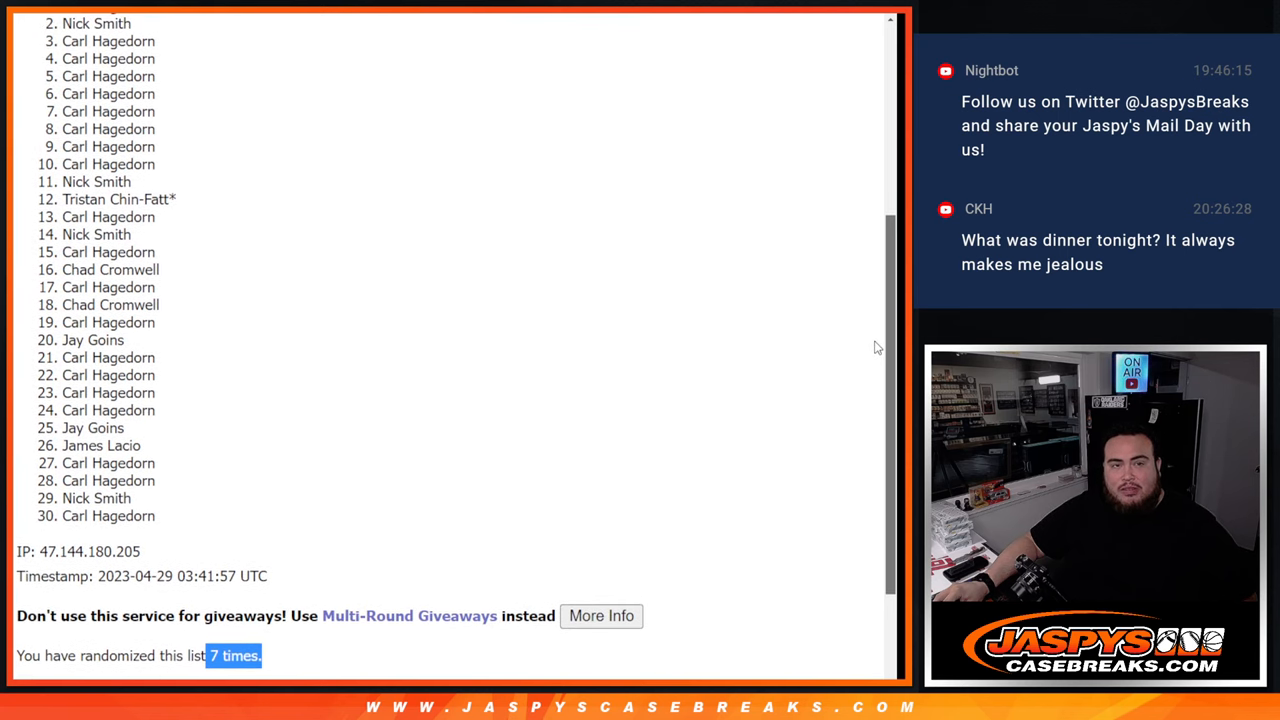
scroll(up, 3)
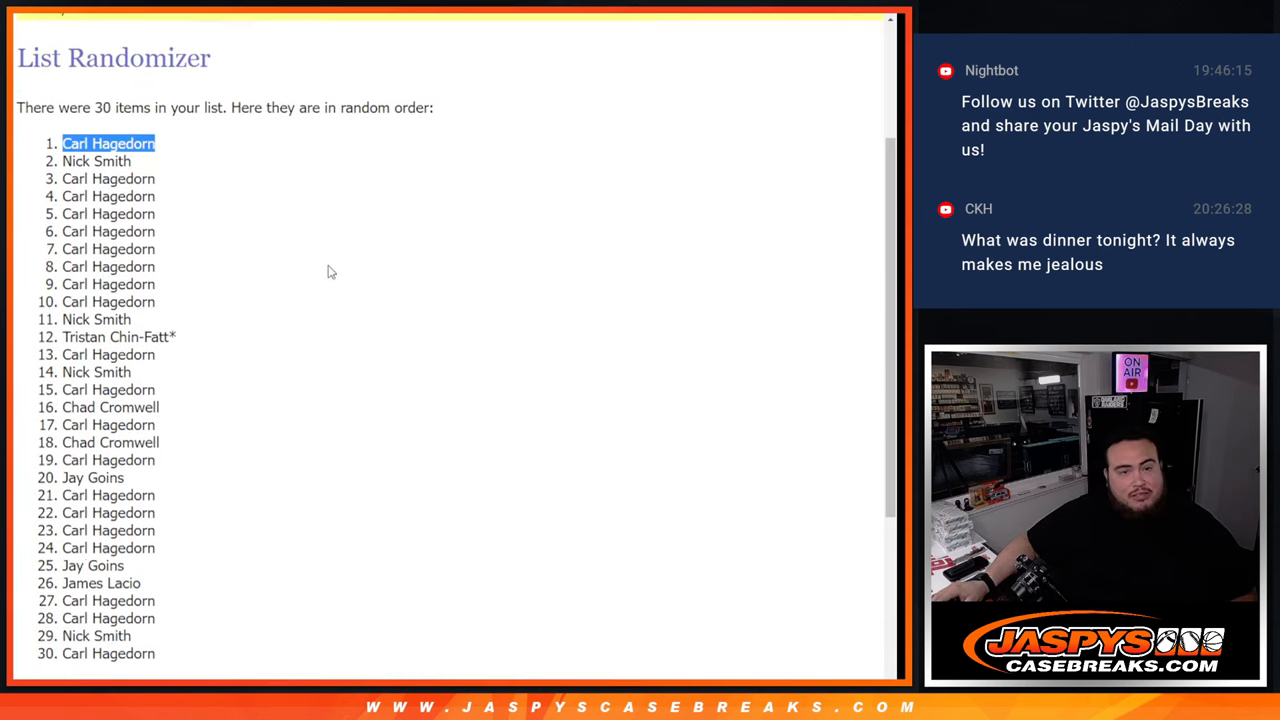
scroll(down, 3)
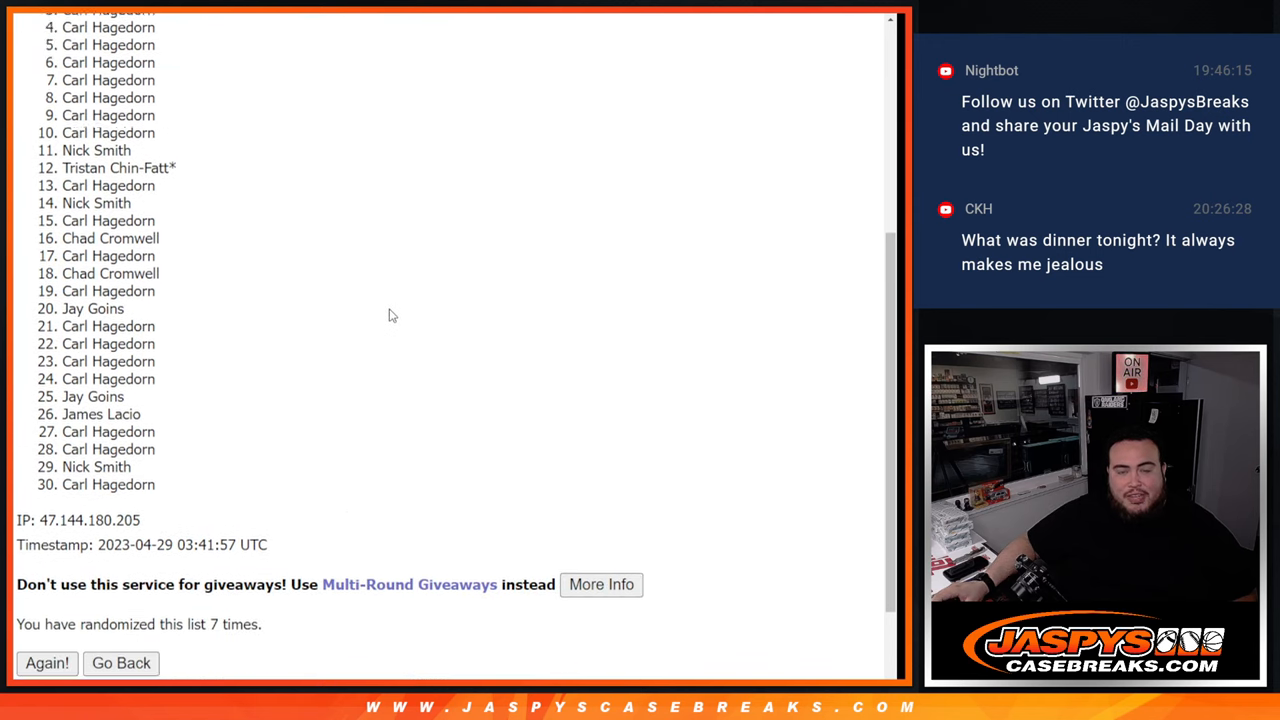
scroll(up, 3)
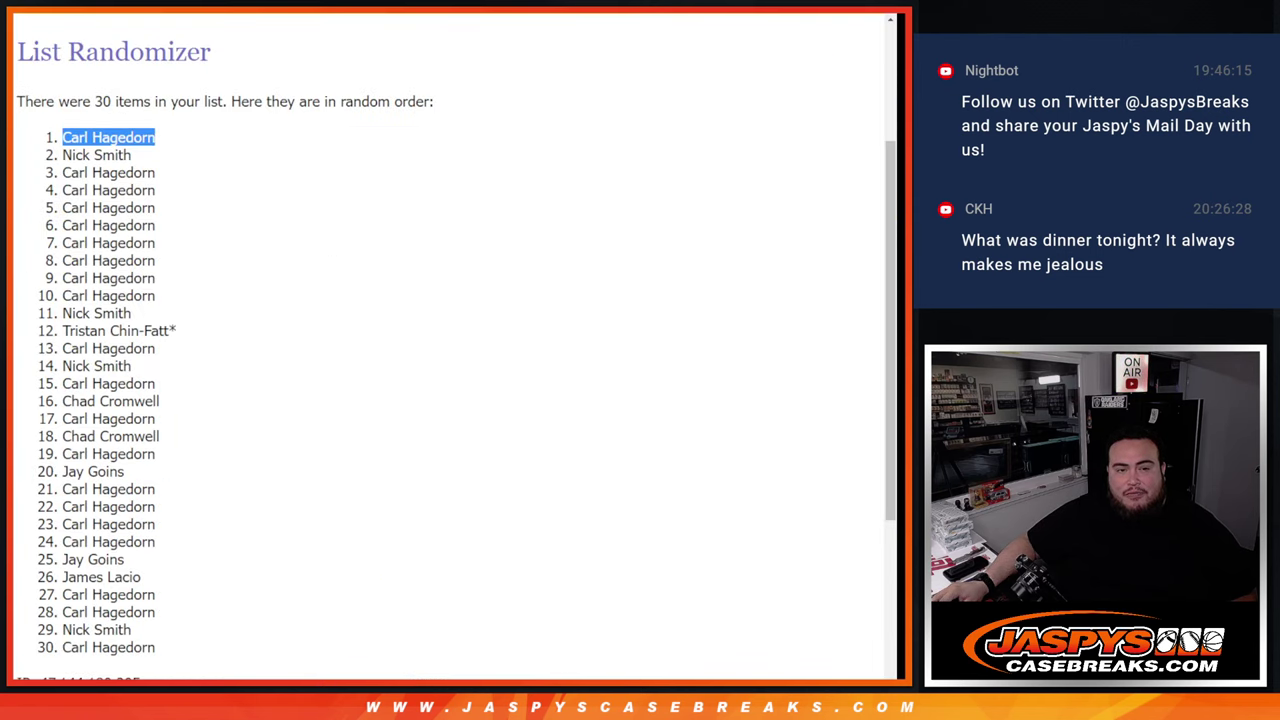
scroll(up, 3)
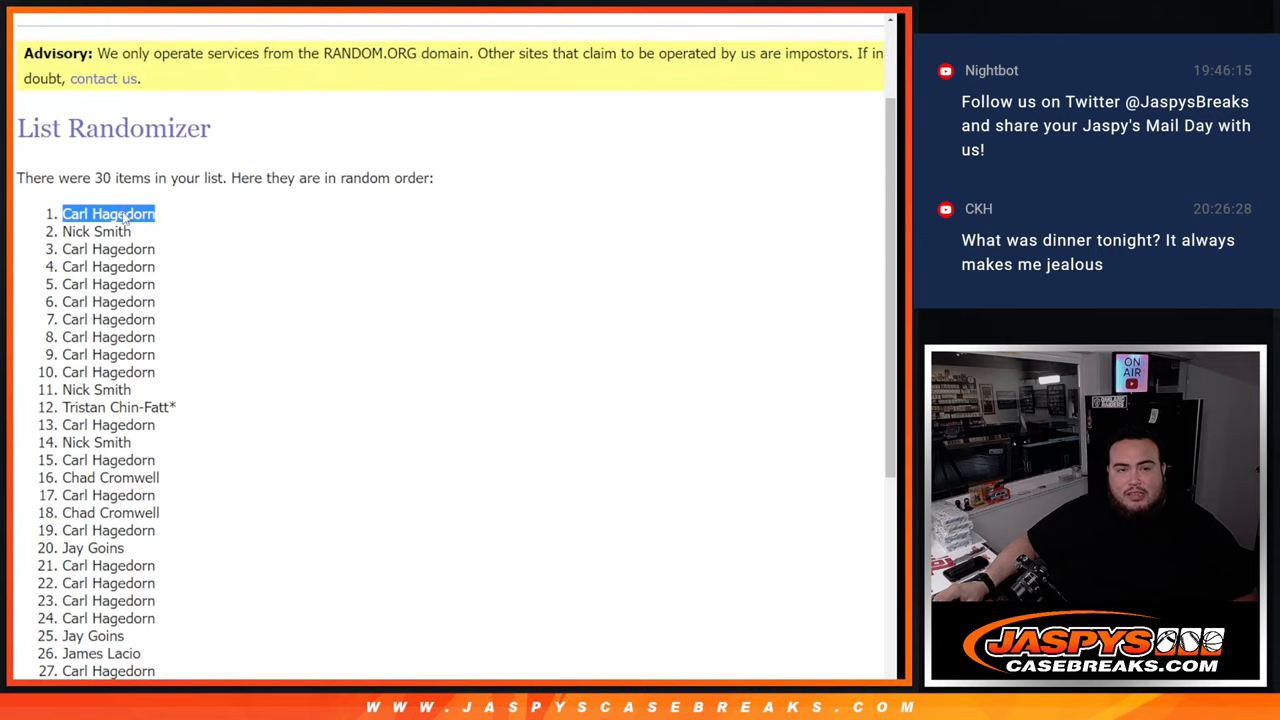